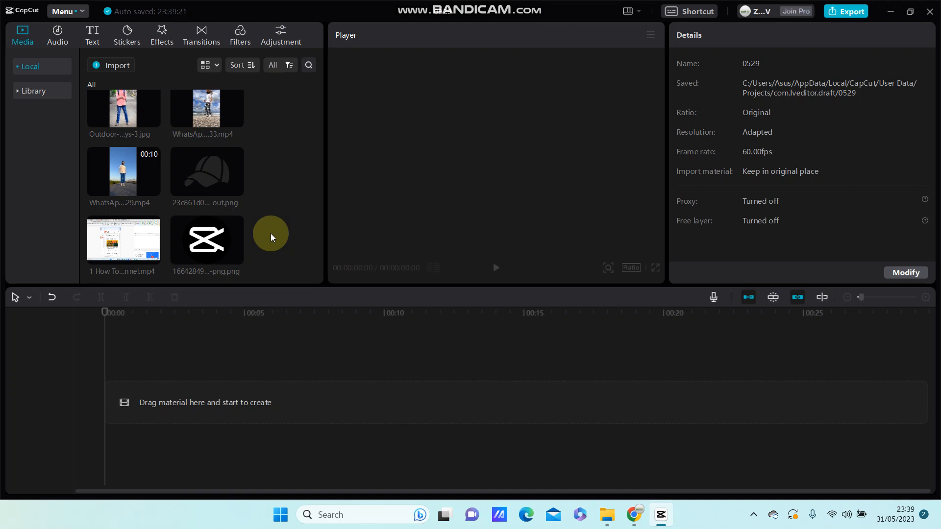
mouse_move(62, 170)
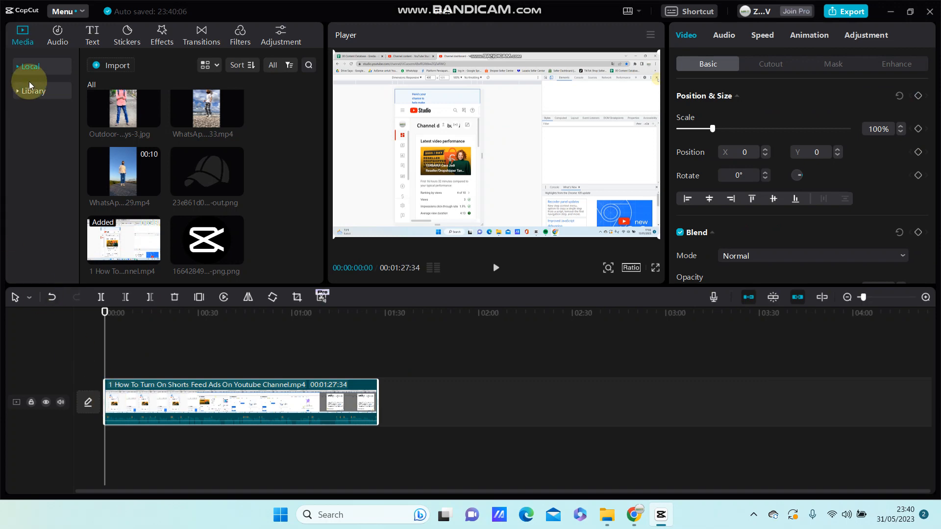
left_click(57, 36)
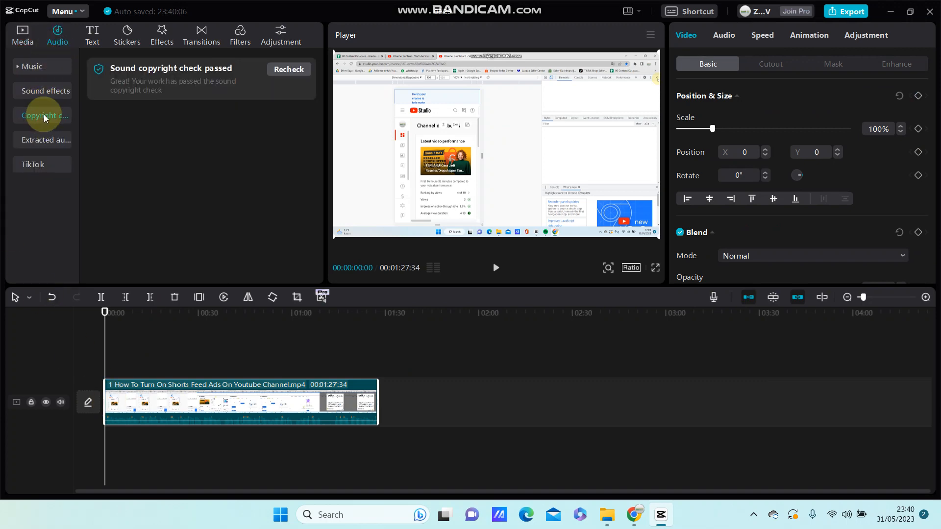
mouse_move(44, 116)
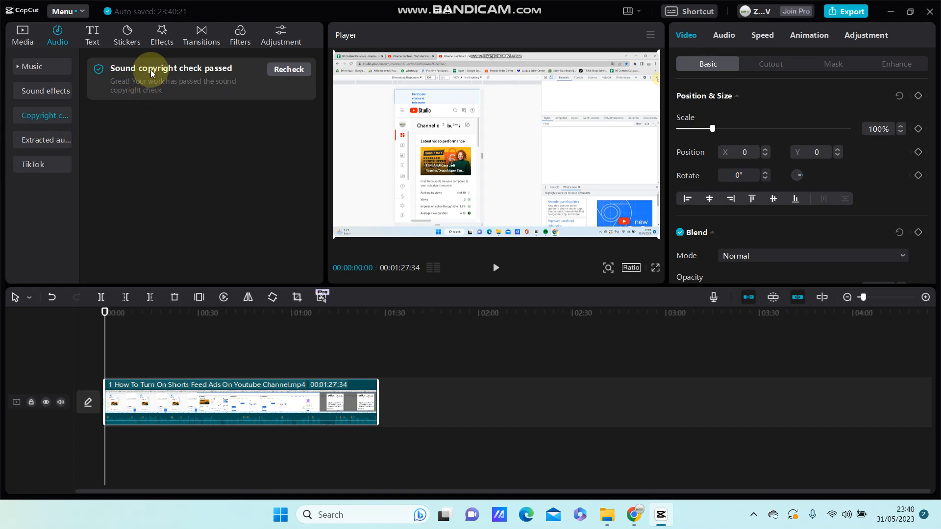
mouse_move(185, 74)
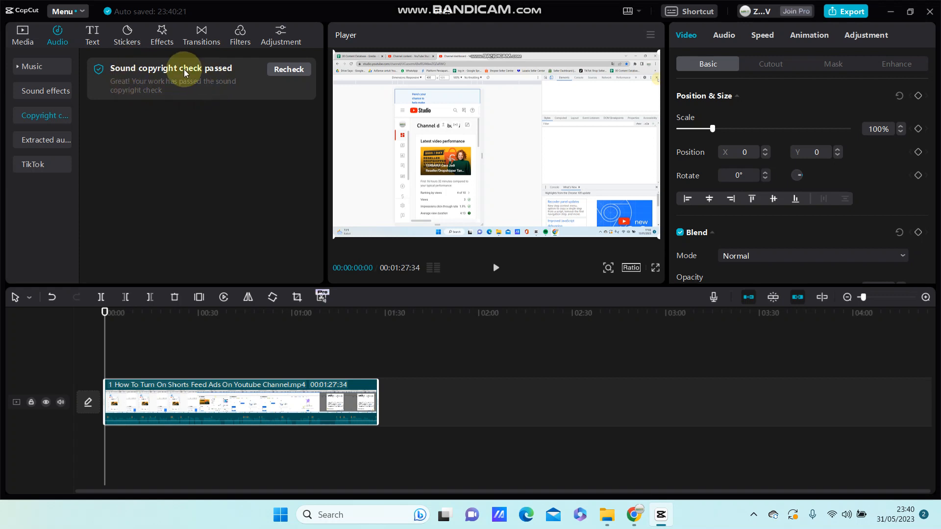